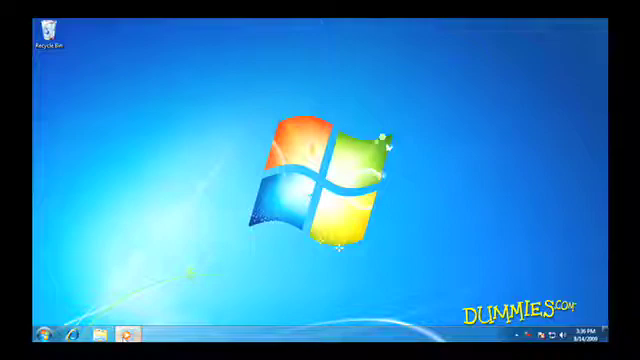
Launch Windows Media Player from the taskbar into its Library view
{"action": "left_click", "coordinate": [122, 334]}
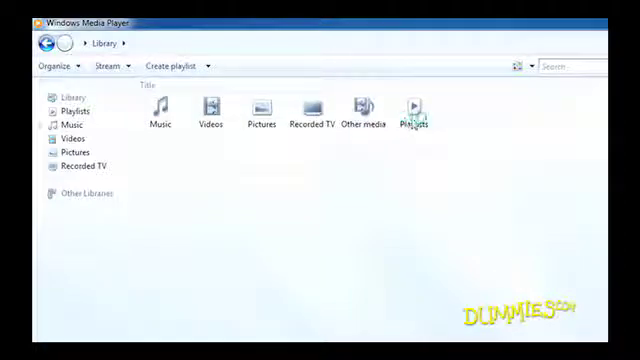
{"action": "mouse_move", "coordinate": [407, 181]}
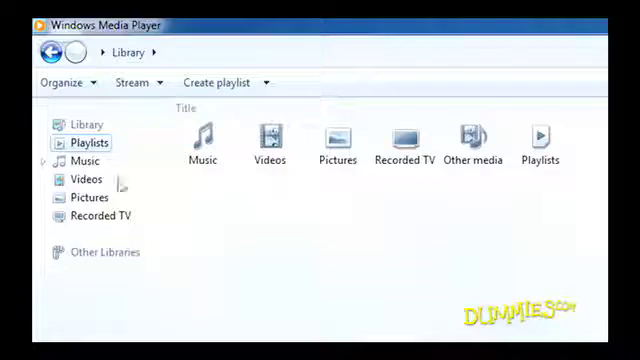
Browse Playlists, then All Videos, ending on All pictures with the petunia photos
{"action": "left_click", "coordinate": [88, 143]}
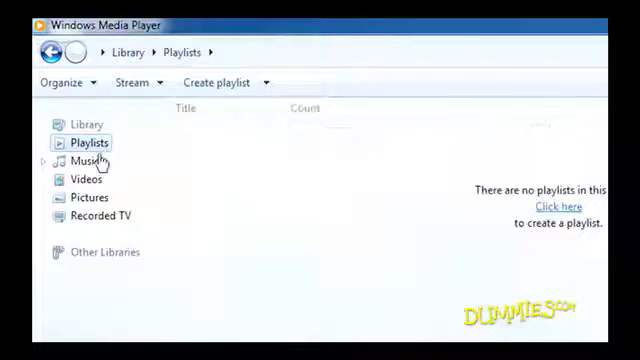
{"action": "left_click", "coordinate": [84, 234]}
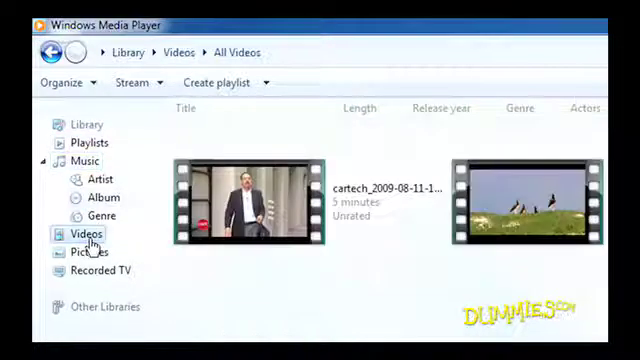
{"action": "left_click", "coordinate": [90, 249]}
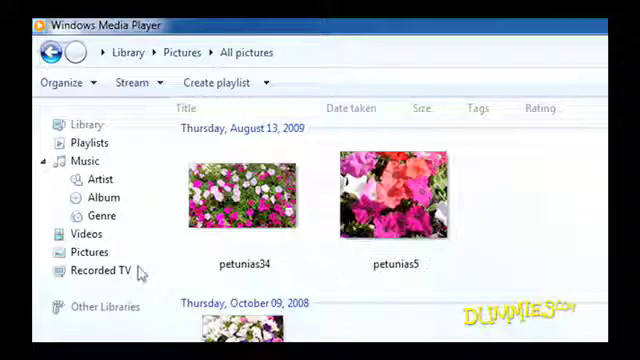
Show All music, listing the Bob Acri and Day26 tracks
{"action": "left_click", "coordinate": [84, 160]}
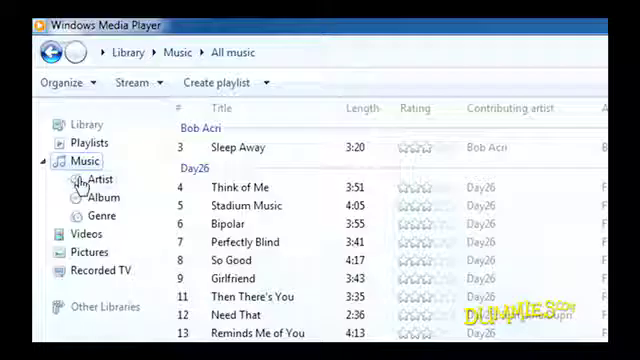
Group the music by Artist to show Bob Acri, Day26, Mr. Scruff and Richard Stoltzman
{"action": "left_click", "coordinate": [89, 181]}
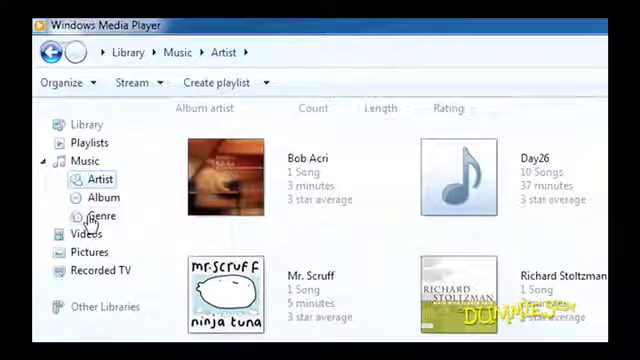
Group music by Genre and open Soul And R&B, listing Think of Me and Bipolar
{"action": "left_click", "coordinate": [99, 216]}
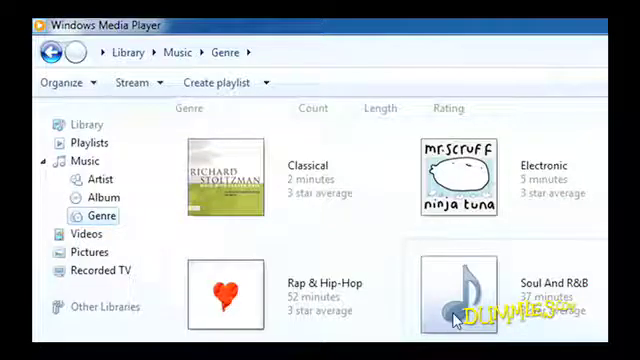
{"action": "double_click", "coordinate": [470, 290]}
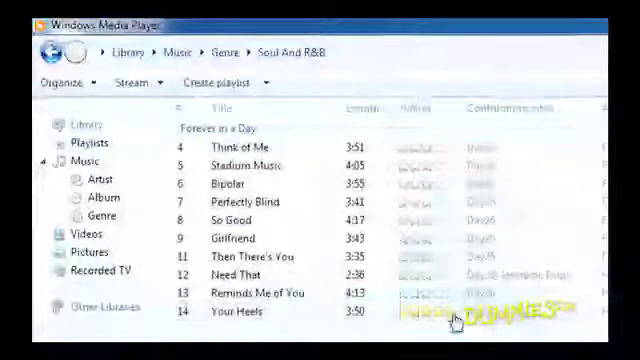